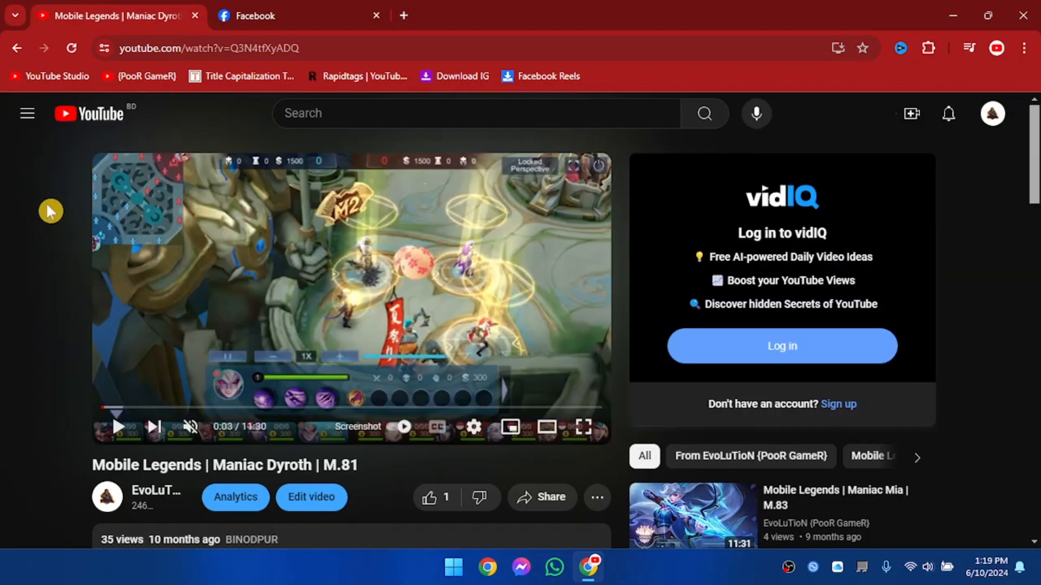
Return to the YouTube video page and bring up the account menu from the avatar.
{"action": "scroll", "scroll_direction": "down", "scroll_amount": 3}
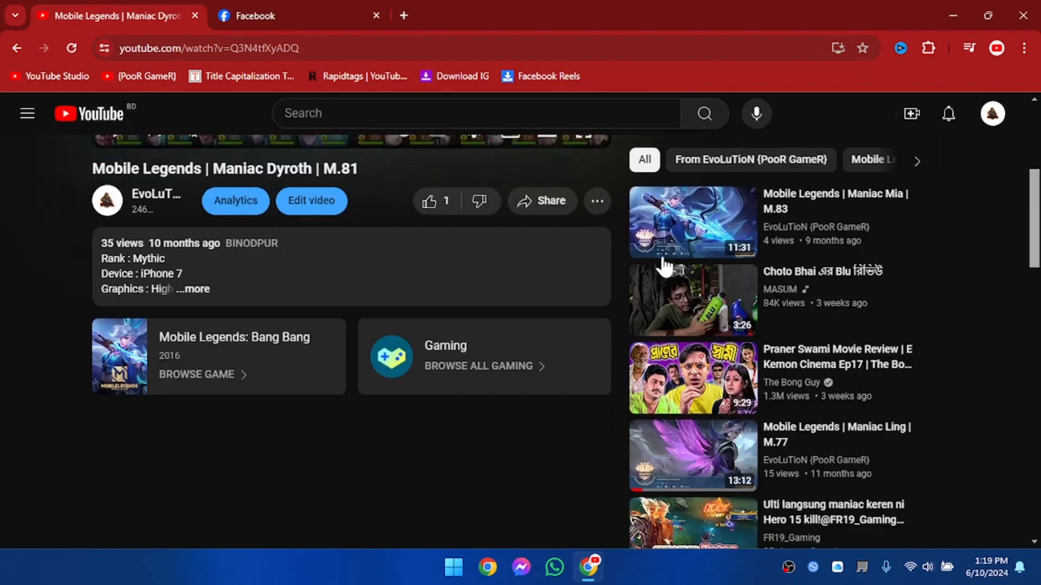
{"action": "left_click", "coordinate": [199, 288]}
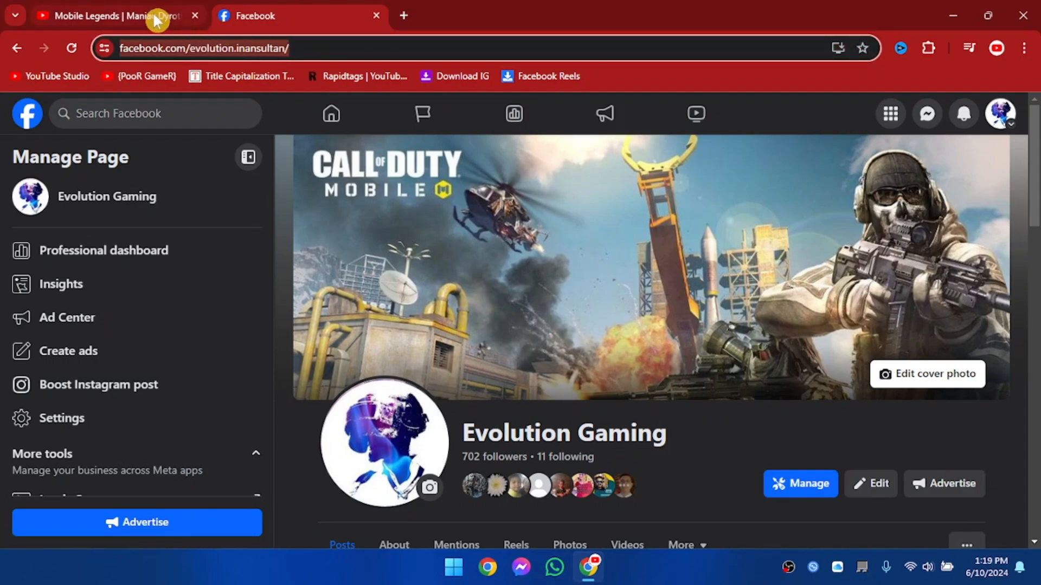
{"action": "left_click", "coordinate": [106, 15]}
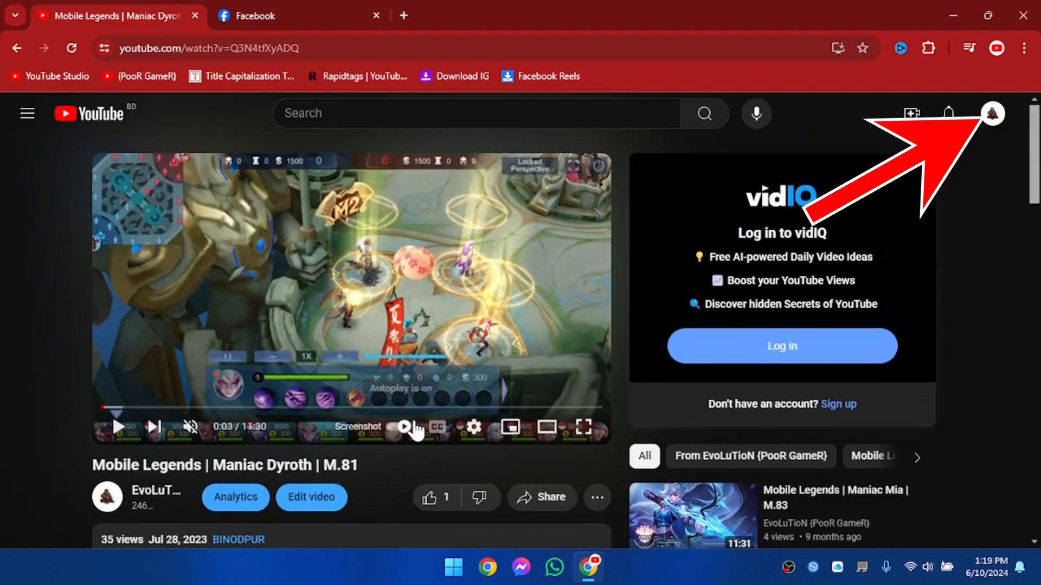
{"action": "left_click", "coordinate": [992, 113]}
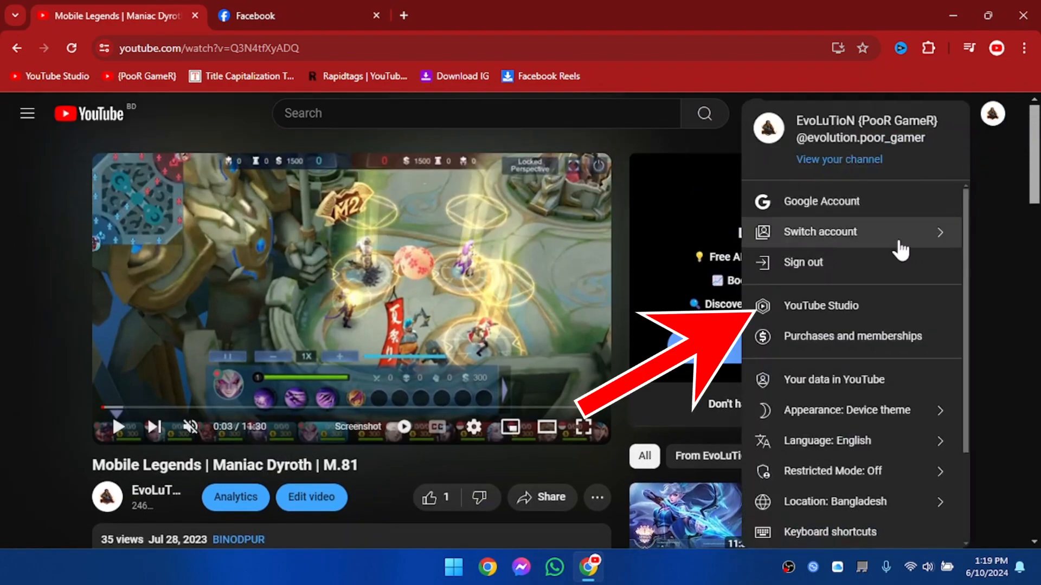
Enter YouTube Studio and show the Content list with the Maniac Dyroth M.81 video.
{"action": "left_click", "coordinate": [821, 305]}
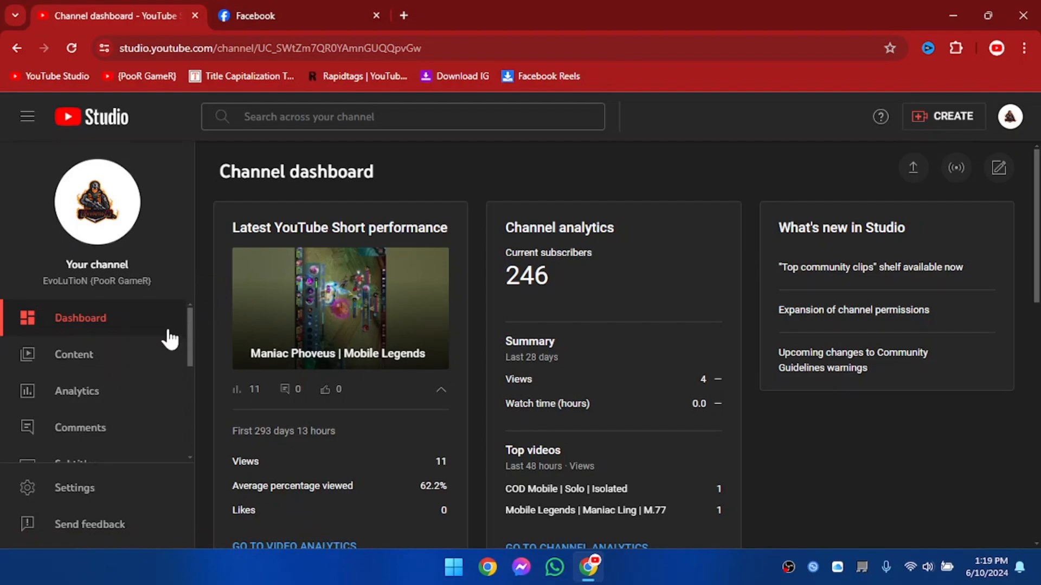
{"action": "left_click", "coordinate": [74, 355]}
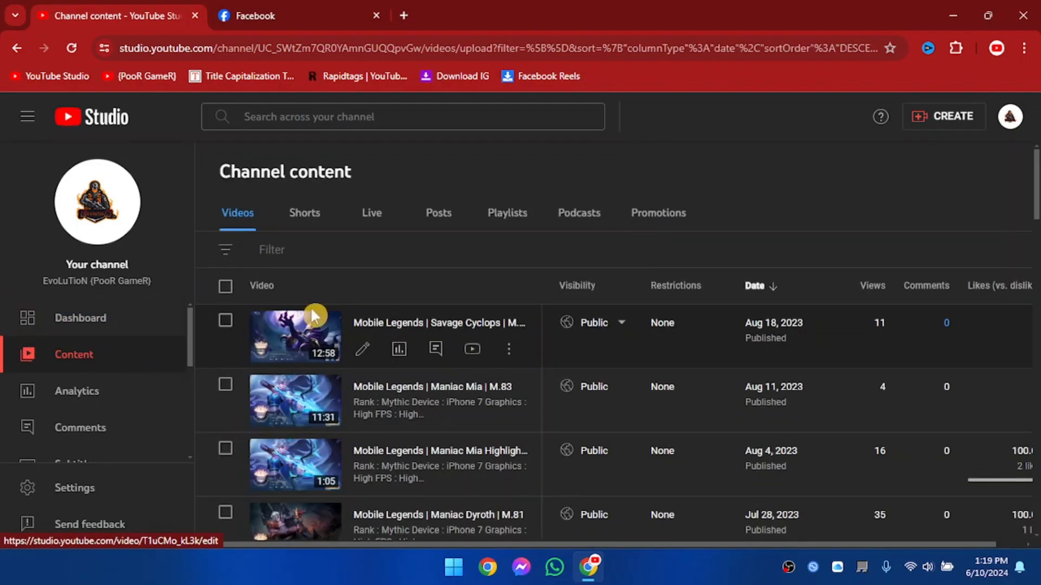
{"action": "scroll", "scroll_direction": "down", "scroll_amount": 3}
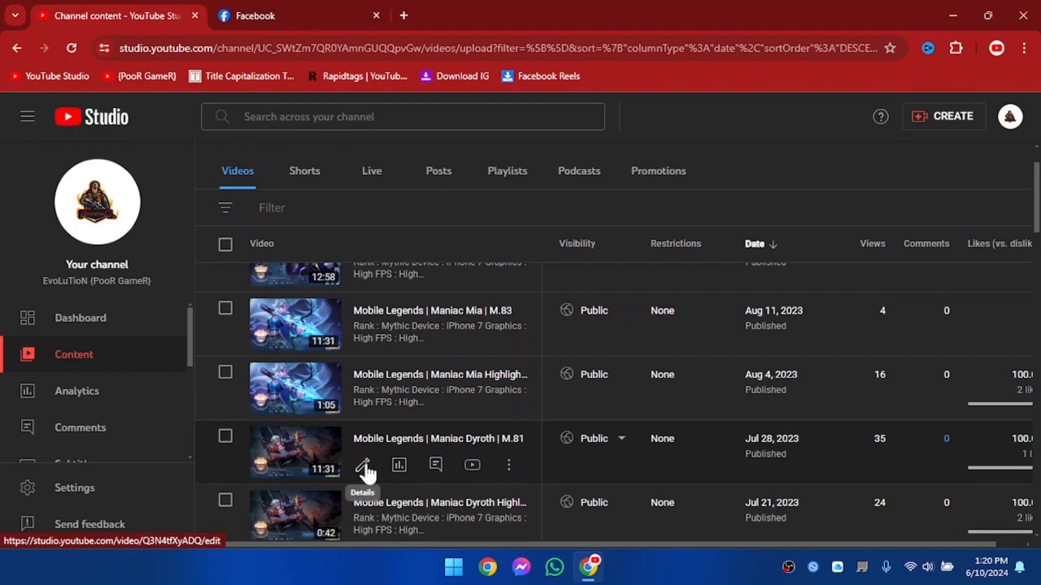
{"action": "mouse_move", "coordinate": [365, 475]}
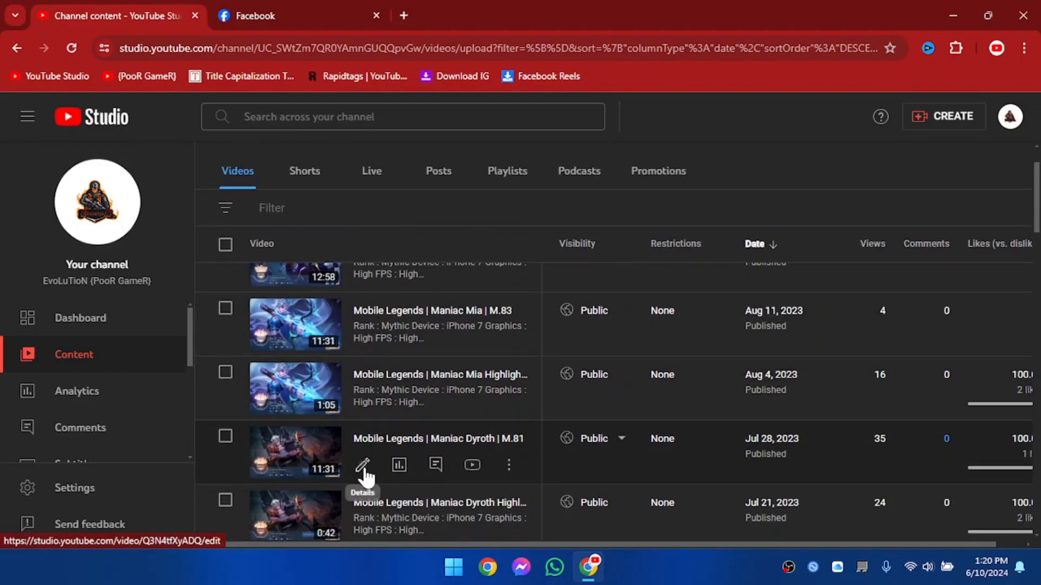
{"action": "left_click", "coordinate": [362, 465]}
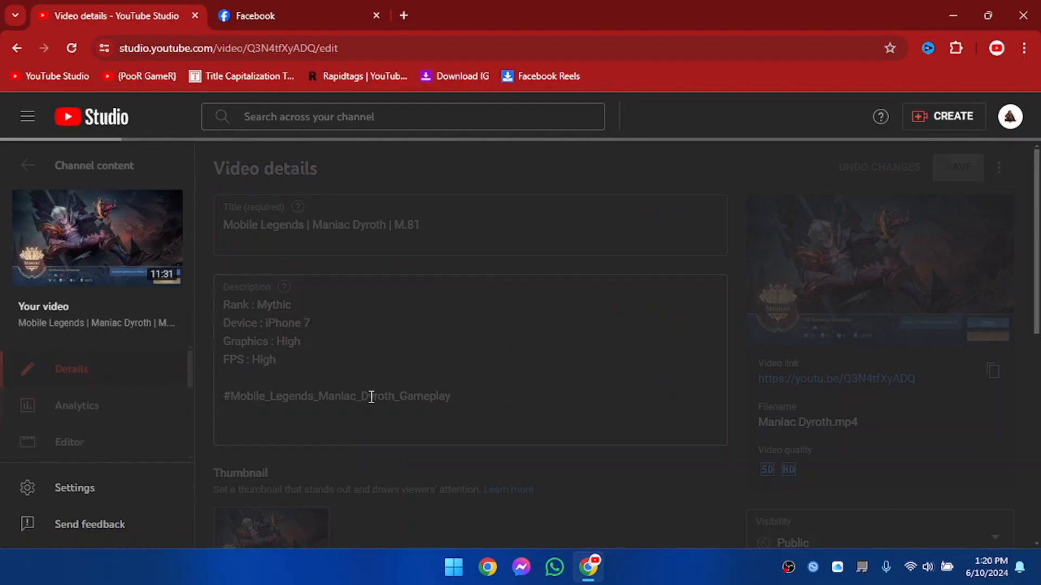
{"action": "left_click", "coordinate": [398, 396]}
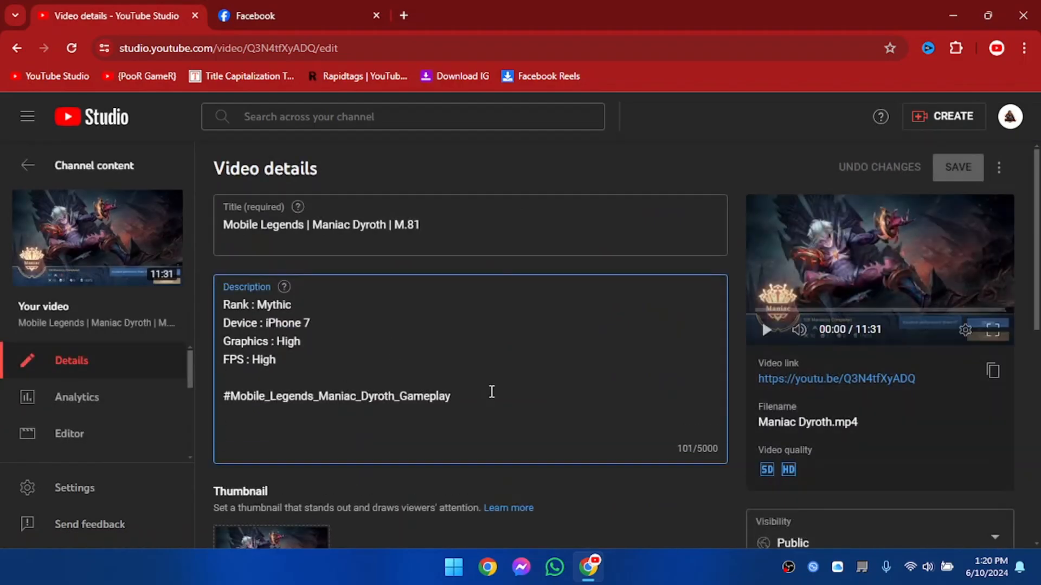
{"action": "type", "text": "https://www.facebook.com/evolution.inansultan/"}
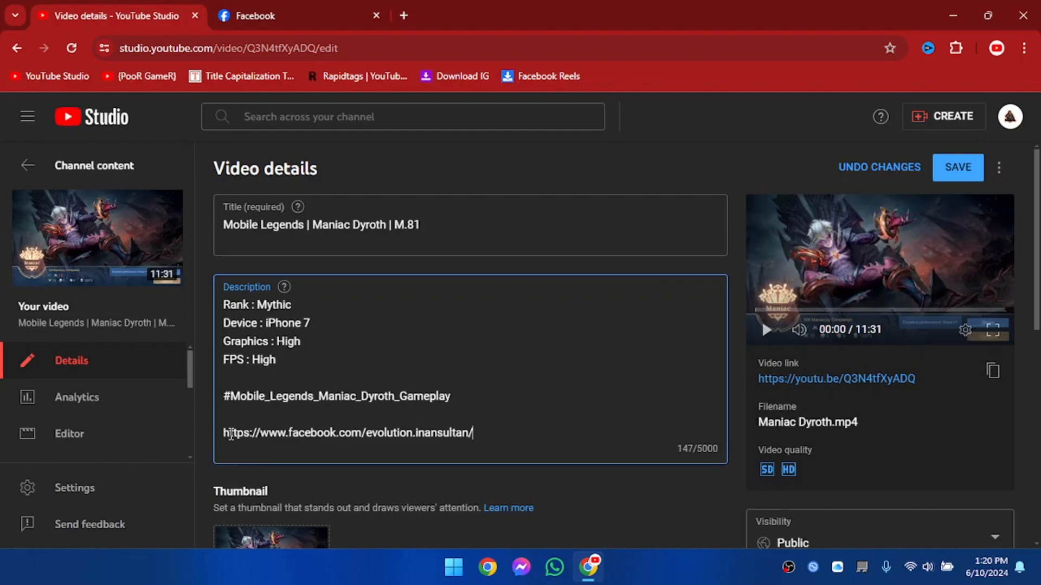
{"action": "double_click", "coordinate": [235, 432]}
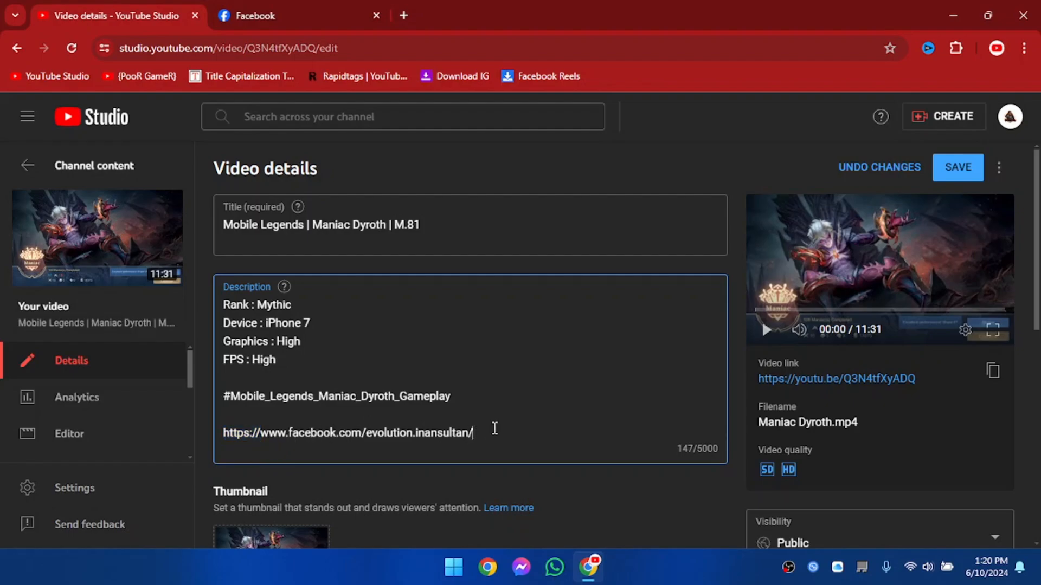
{"action": "type", "text": "https://www.facebook.com/evolution.inansultan/"}
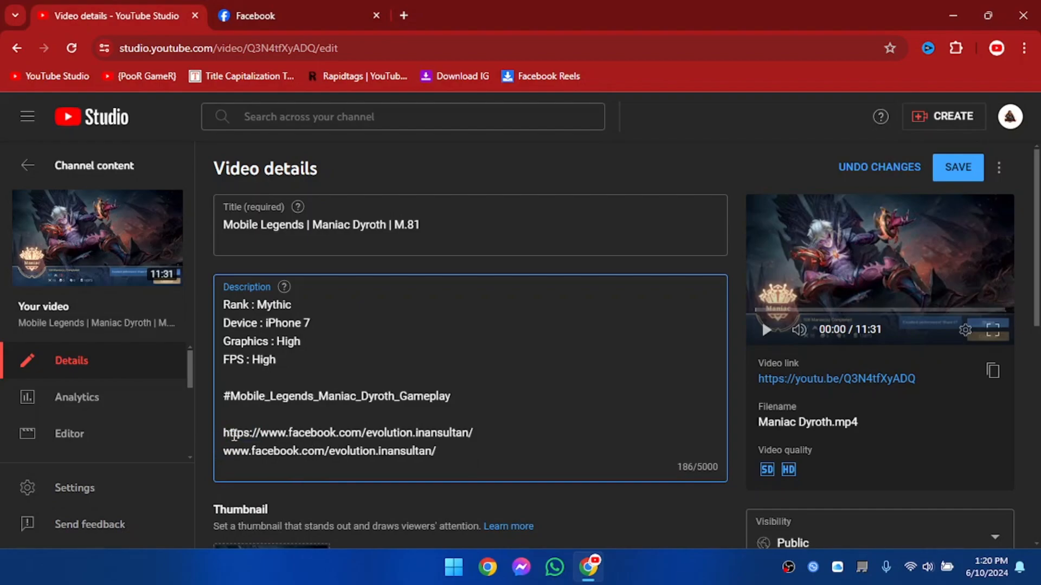
{"action": "mouse_move", "coordinate": [446, 448]}
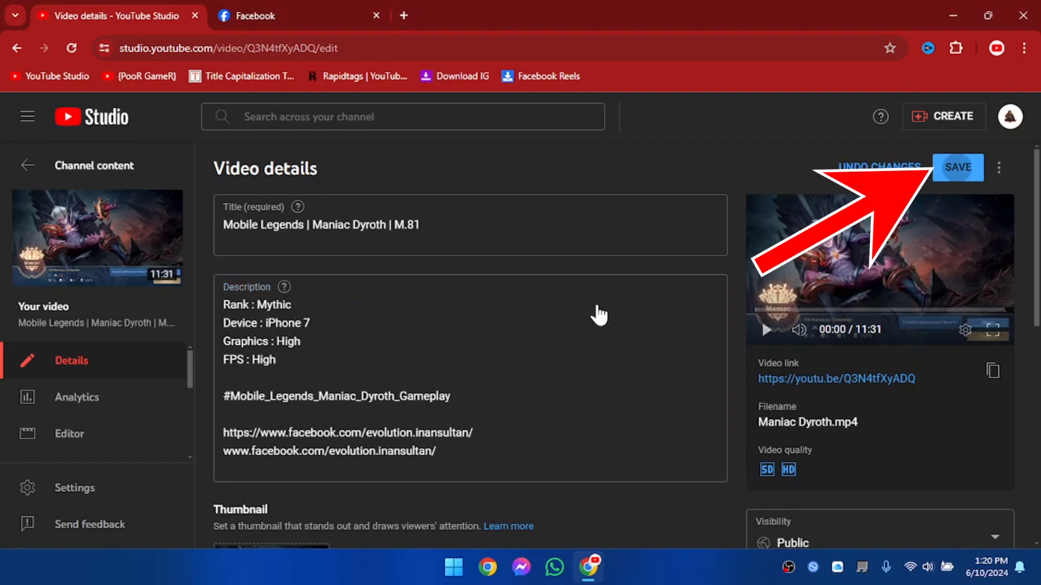
Save the description and view the video's public watch page.
{"action": "left_click", "coordinate": [958, 167]}
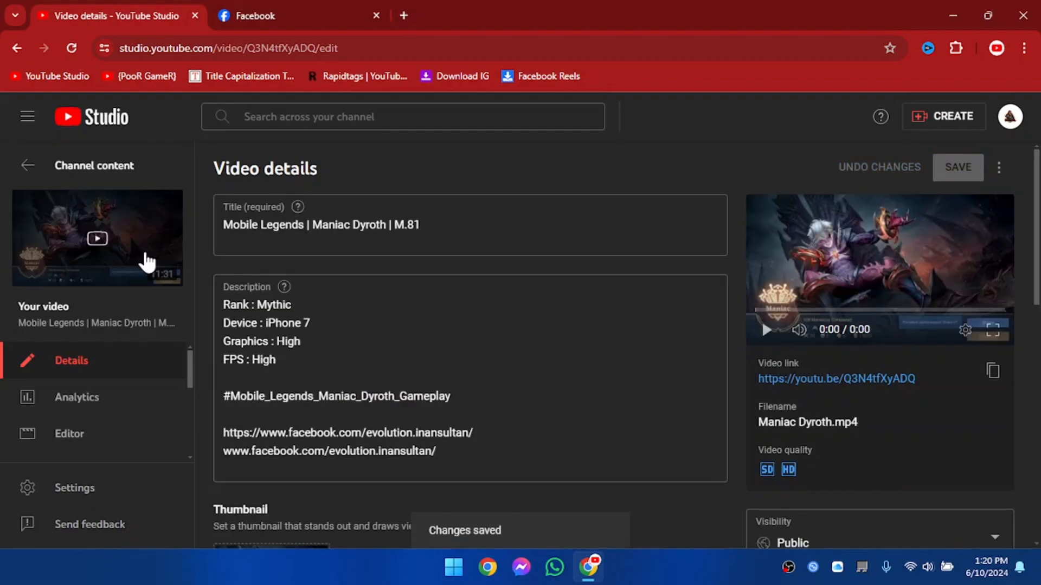
{"action": "left_click", "coordinate": [836, 378]}
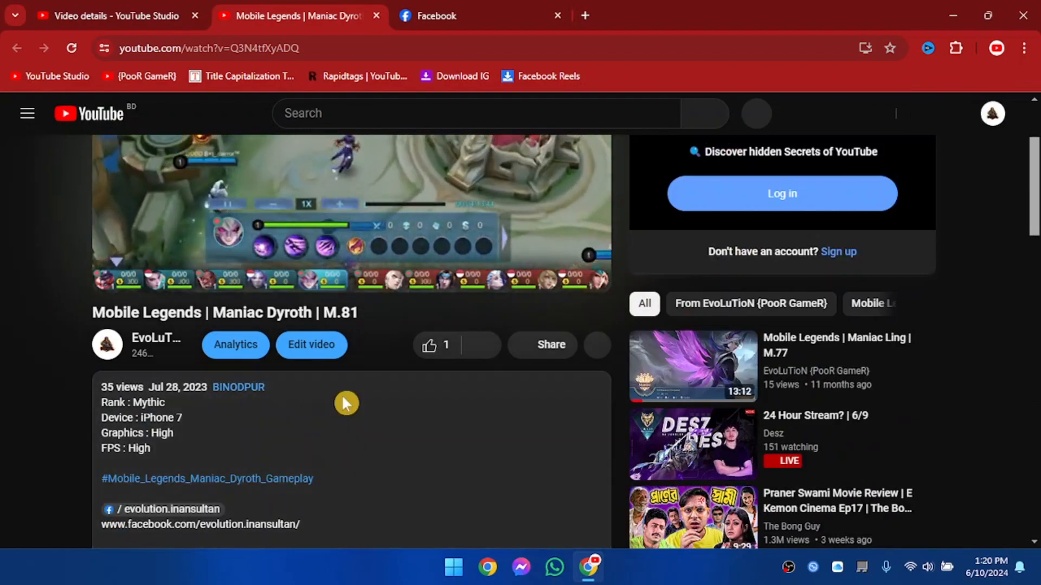
{"action": "scroll", "scroll_direction": "down", "scroll_amount": 3}
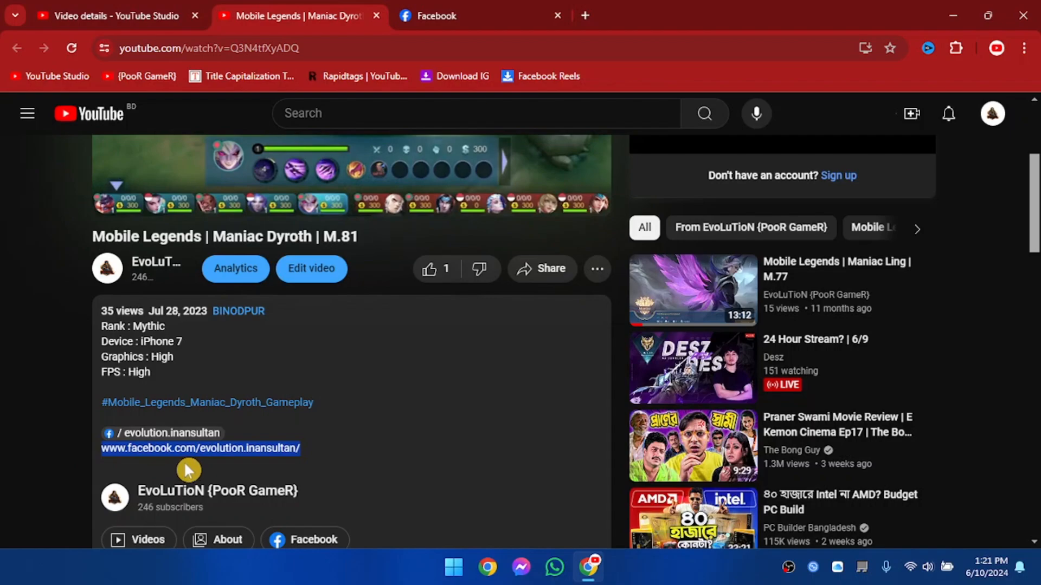
{"action": "left_click", "coordinate": [199, 447]}
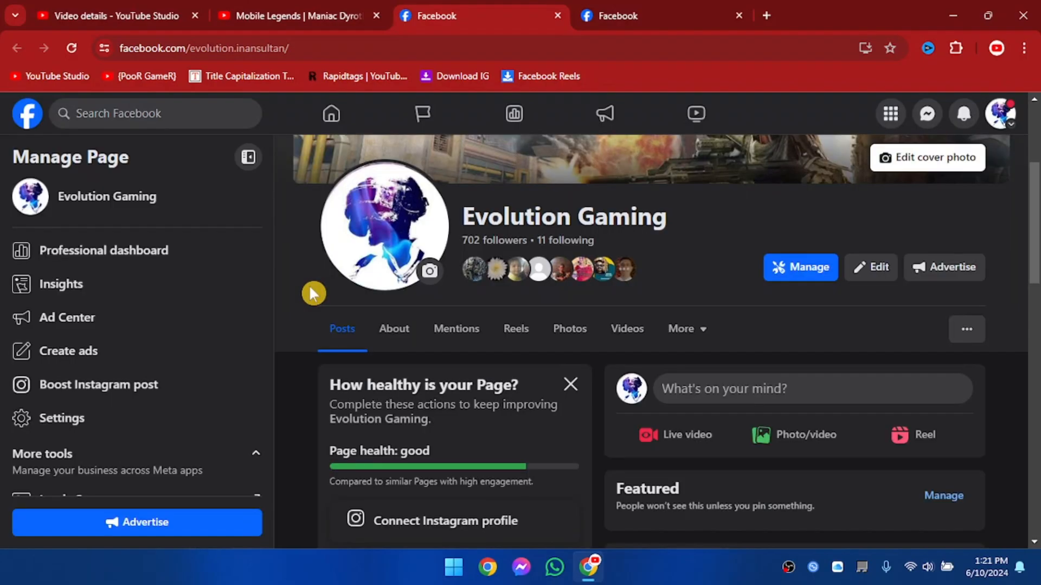
{"action": "mouse_move", "coordinate": [314, 310]}
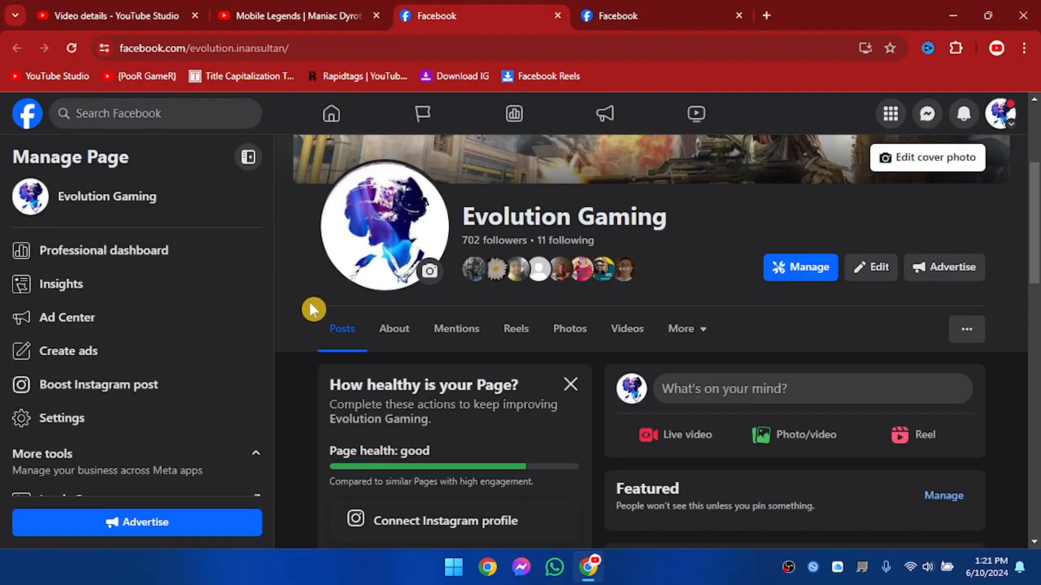